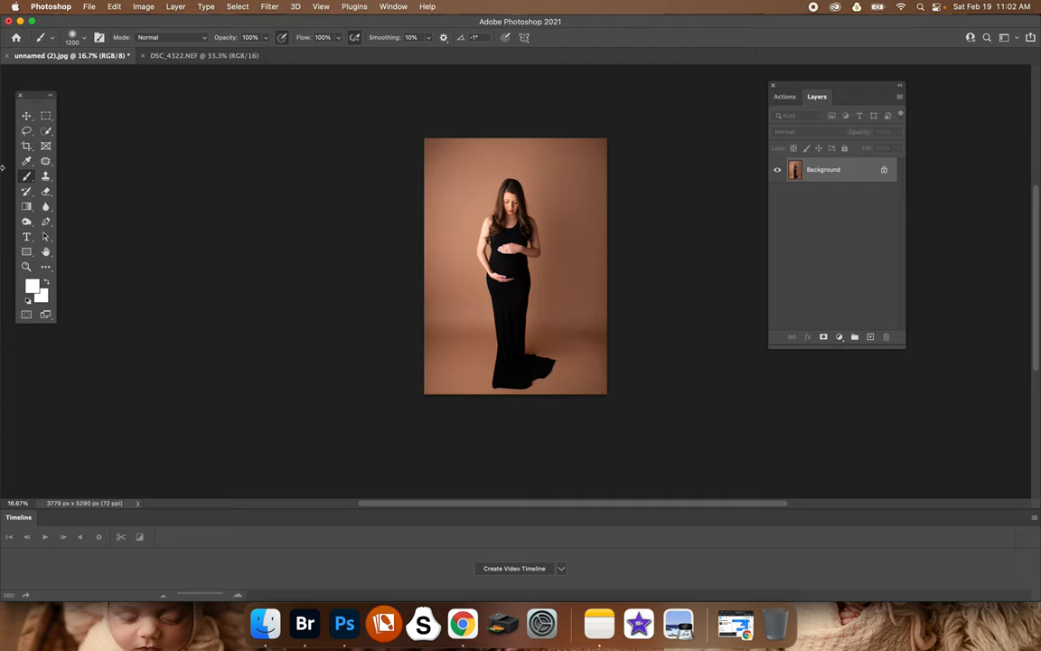
mouse_move(741, 99)
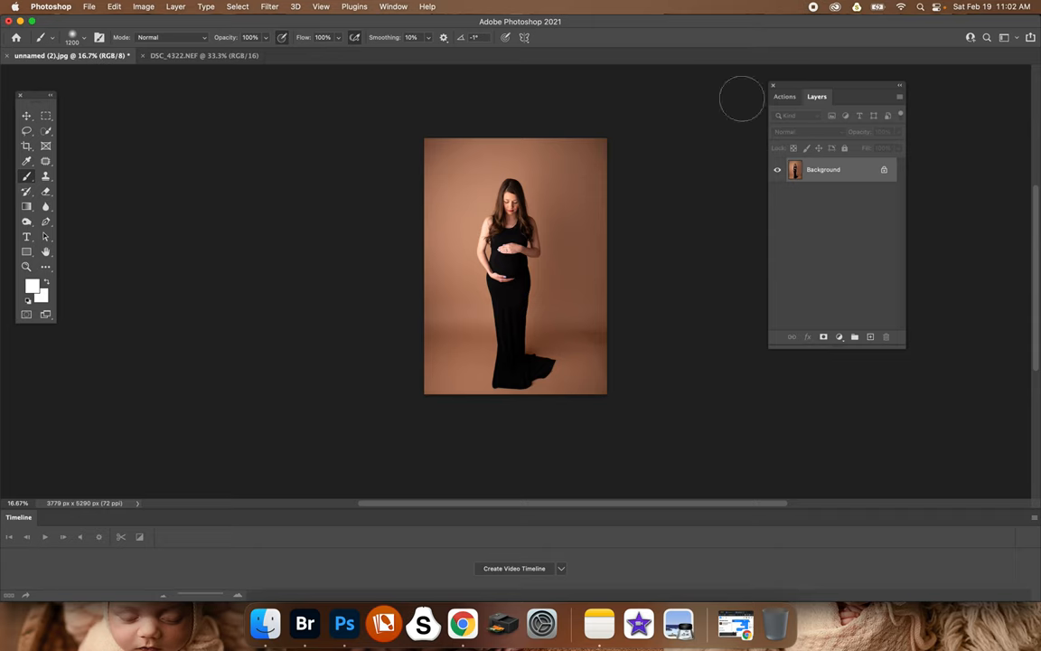
- Show the Actions panel listing the Background Botox action set
left_click(784, 96)
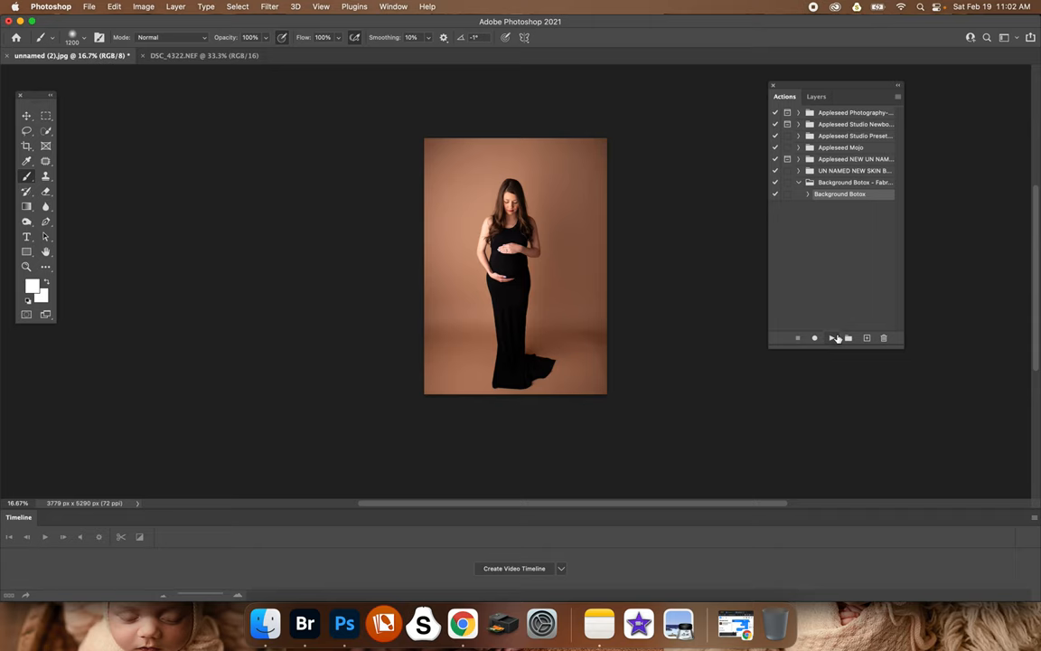
- Run the Background Botox action on the maternity portrait
left_click(814, 337)
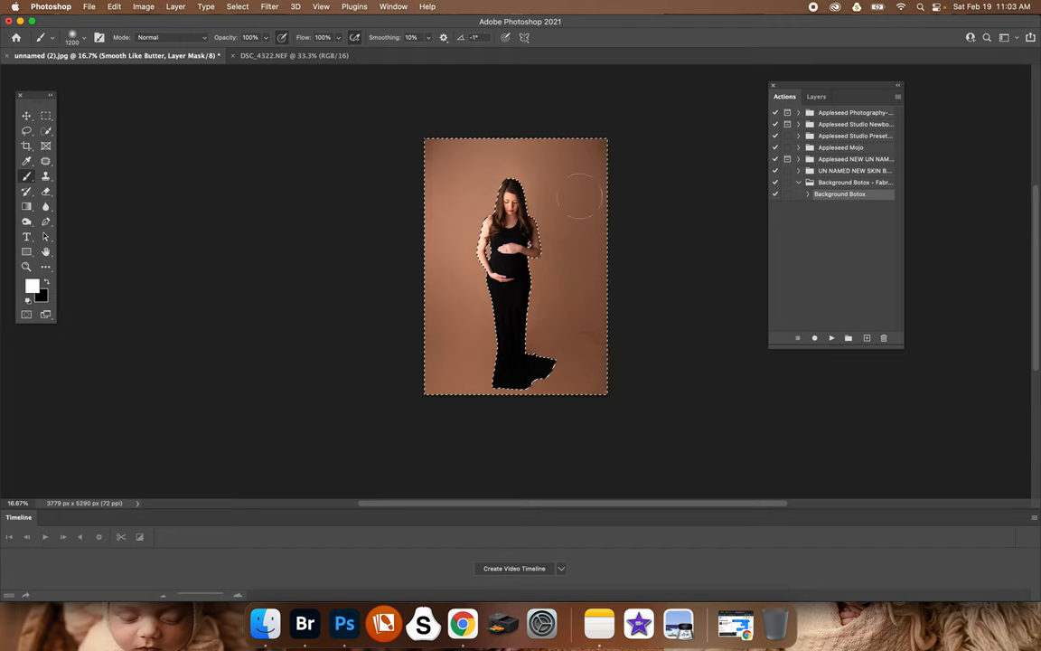
mouse_move(68, 174)
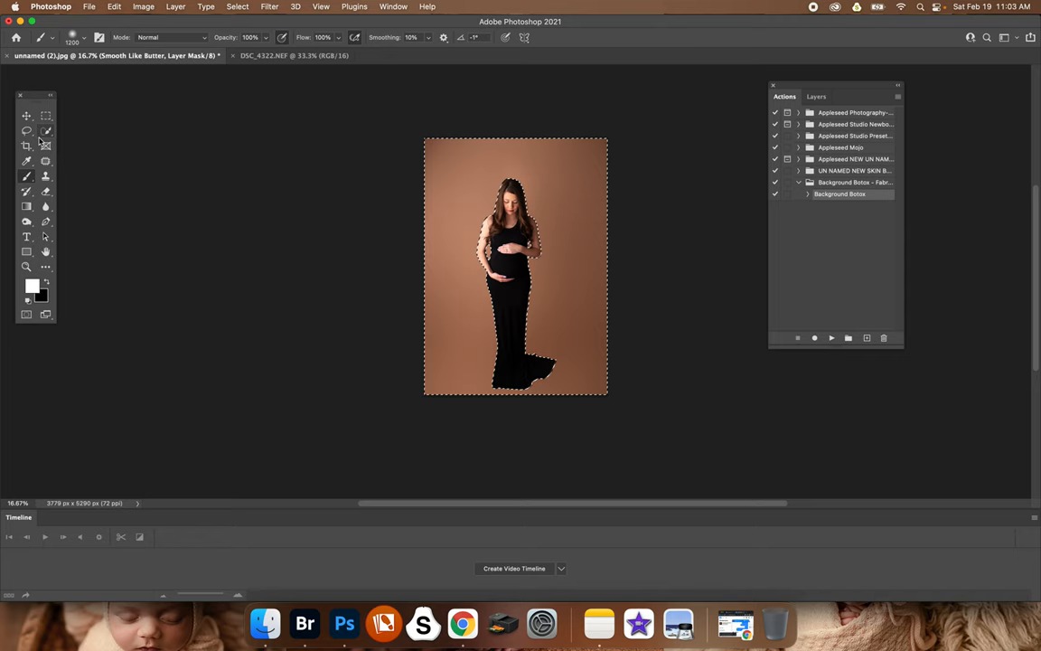
- Clear the subject outline selection on the maternity portrait
left_click(26, 130)
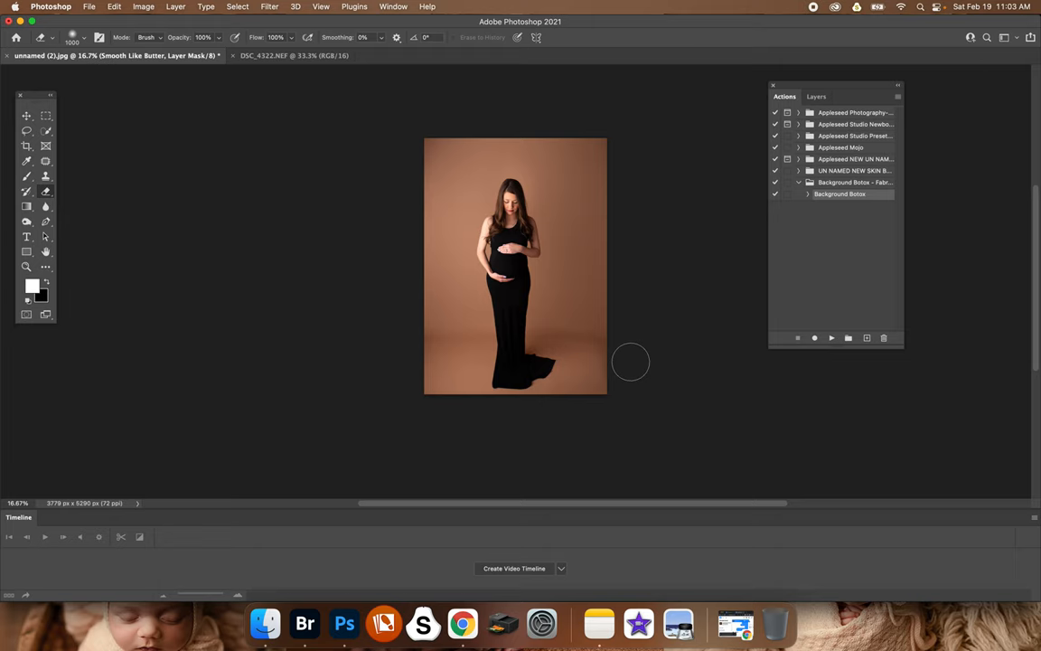
mouse_move(132, 160)
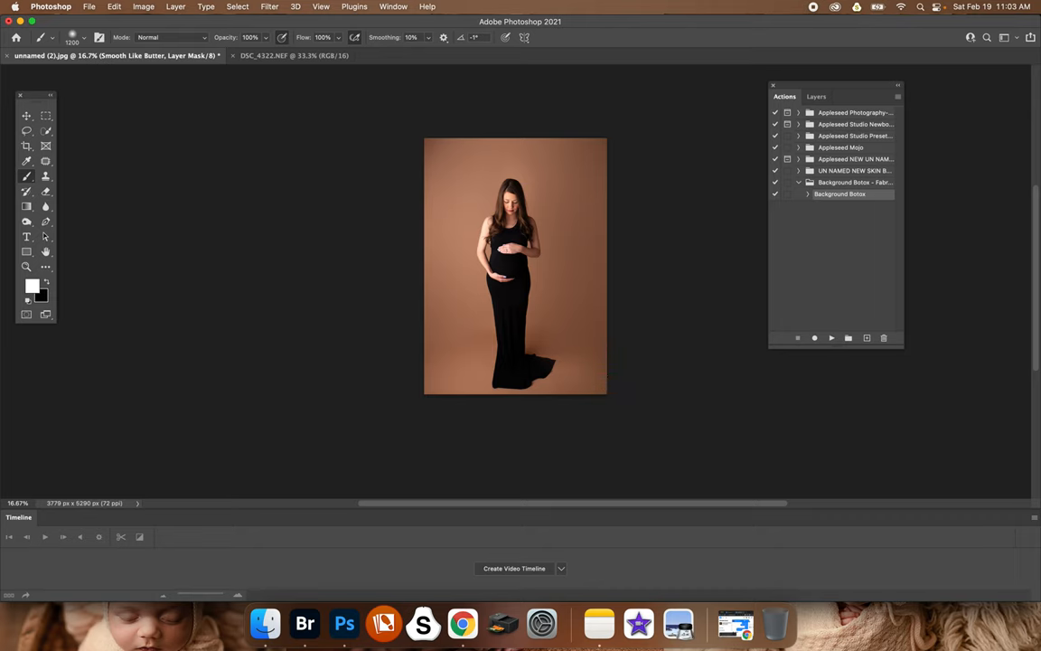
- Switch to the newborn photo DSC_4322.NEF to apply Background Botox
left_click(292, 55)
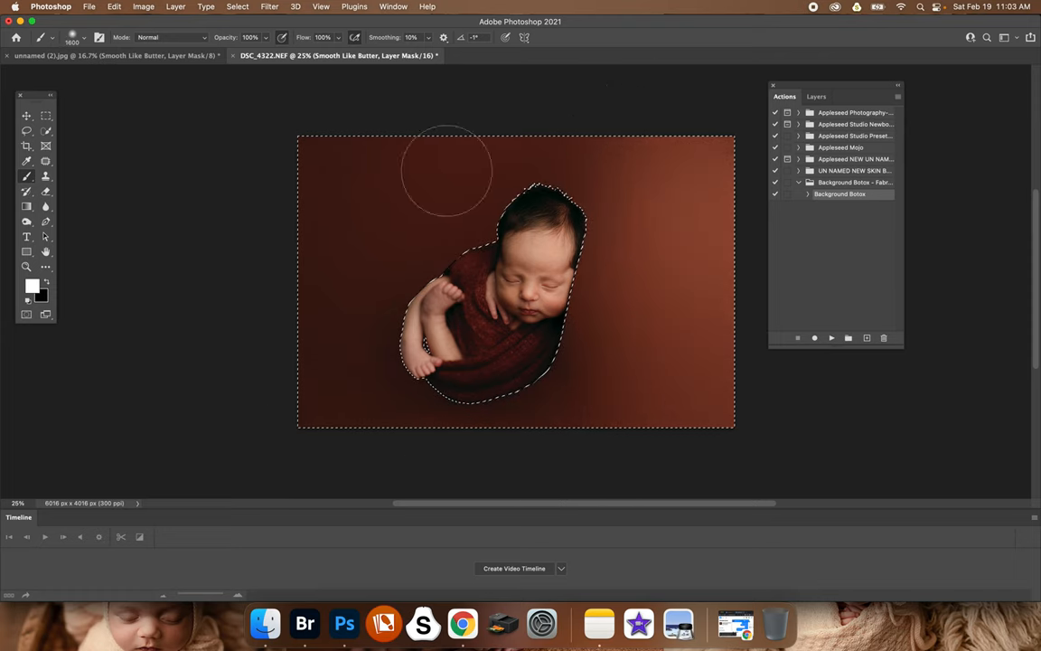
- Choose the Lasso tool and deselect the baby outline on the newborn photo
left_click(26, 131)
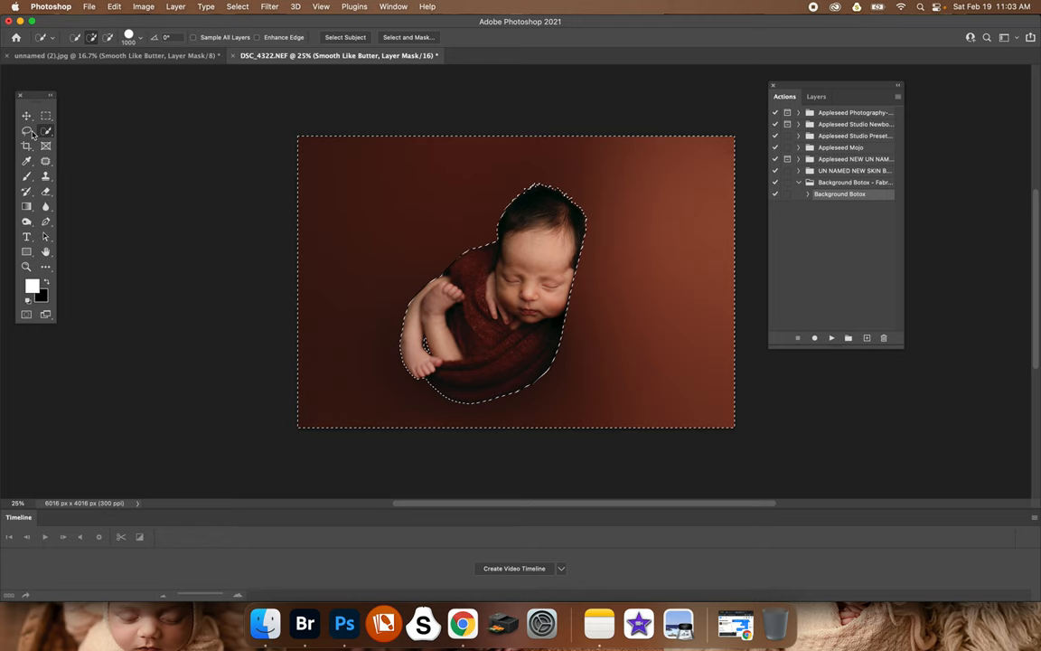
left_click(27, 130)
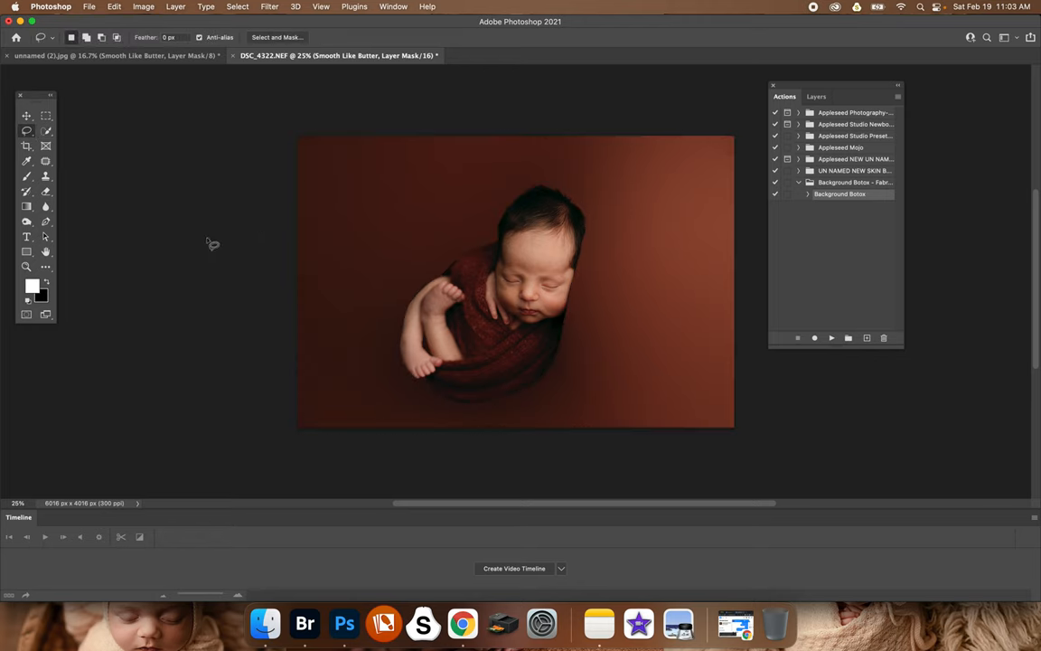
mouse_move(476, 413)
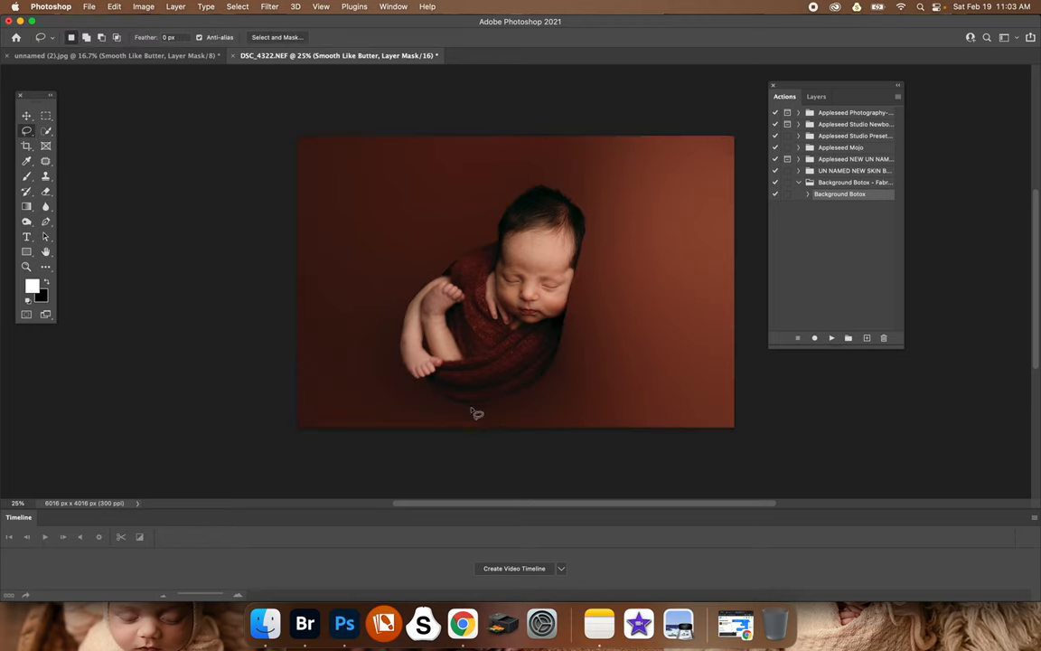
mouse_move(476, 251)
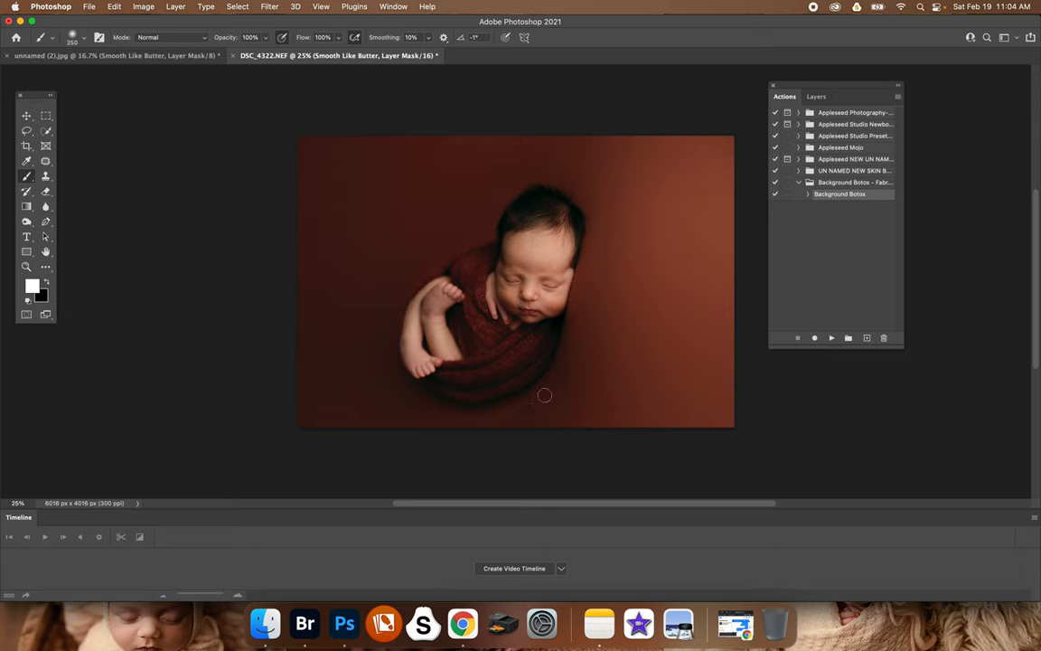
mouse_move(561, 368)
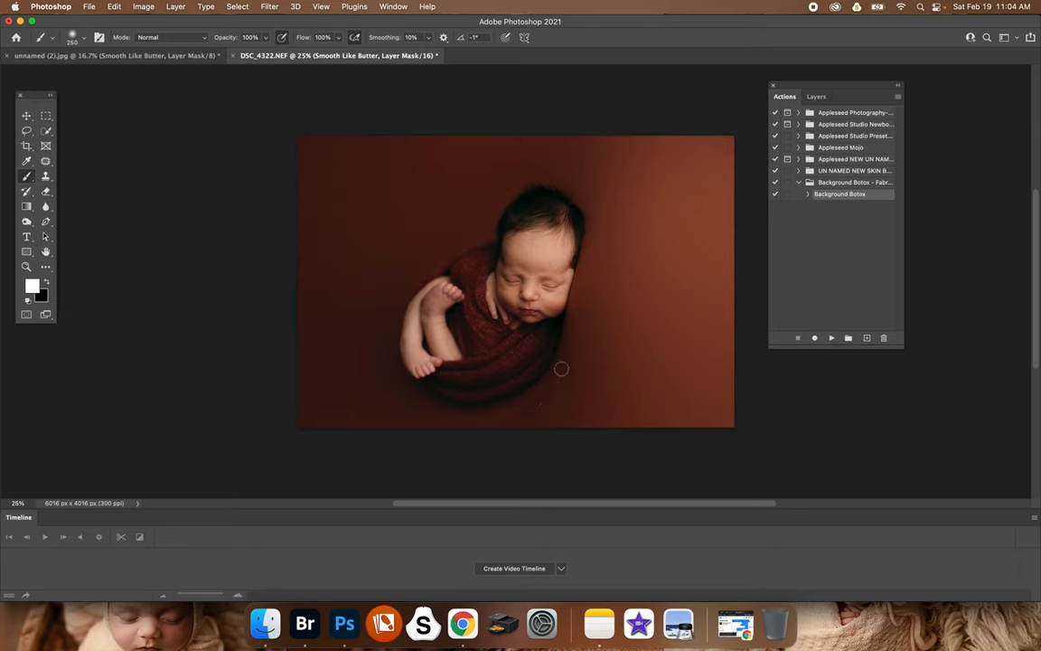
mouse_move(425, 417)
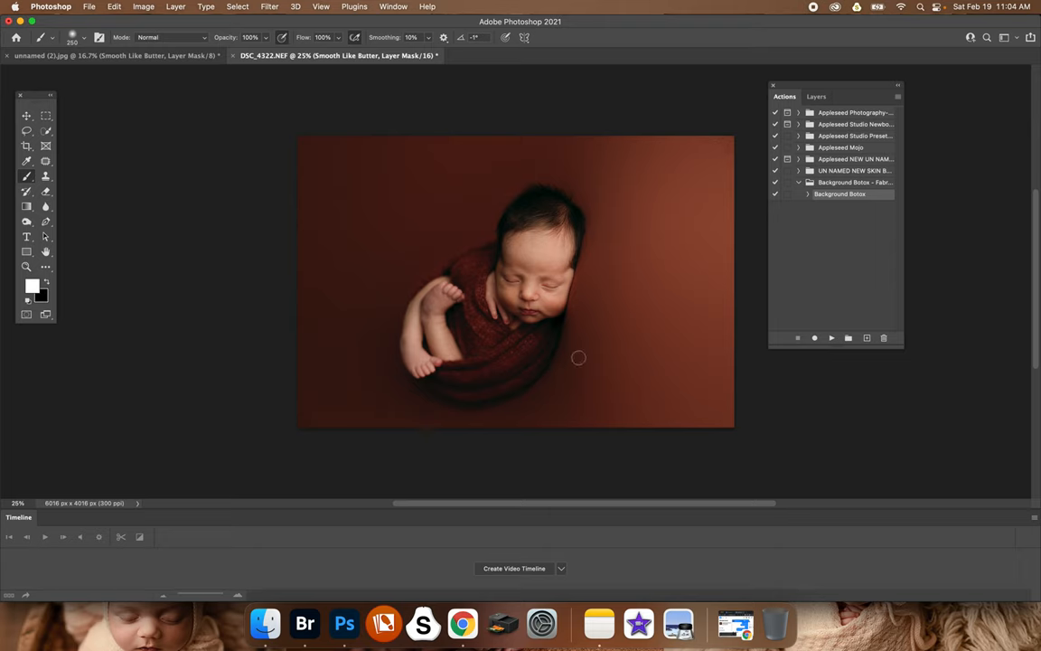
mouse_move(823, 90)
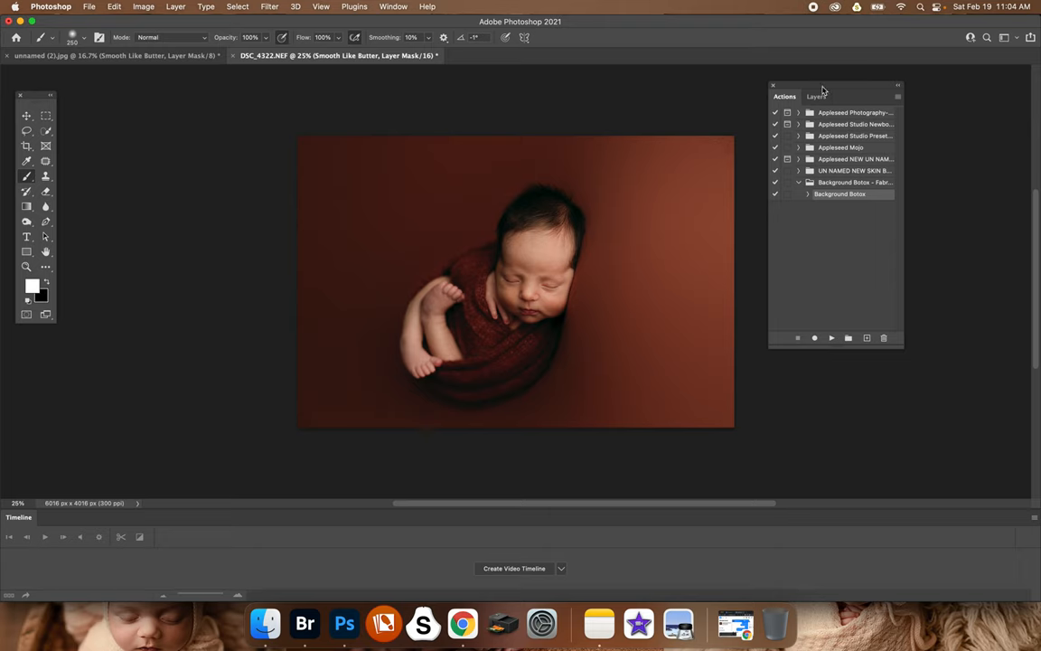
- Show the maternity portrait's layers and toggle Smooth Like Butter off and back on
left_click(816, 96)
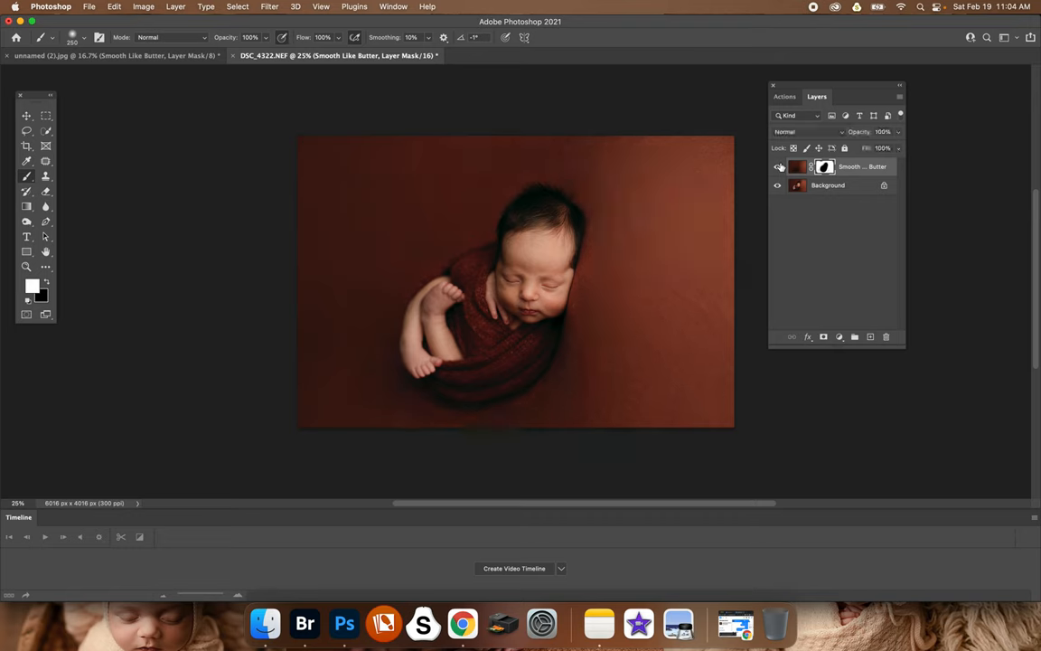
left_click(797, 166)
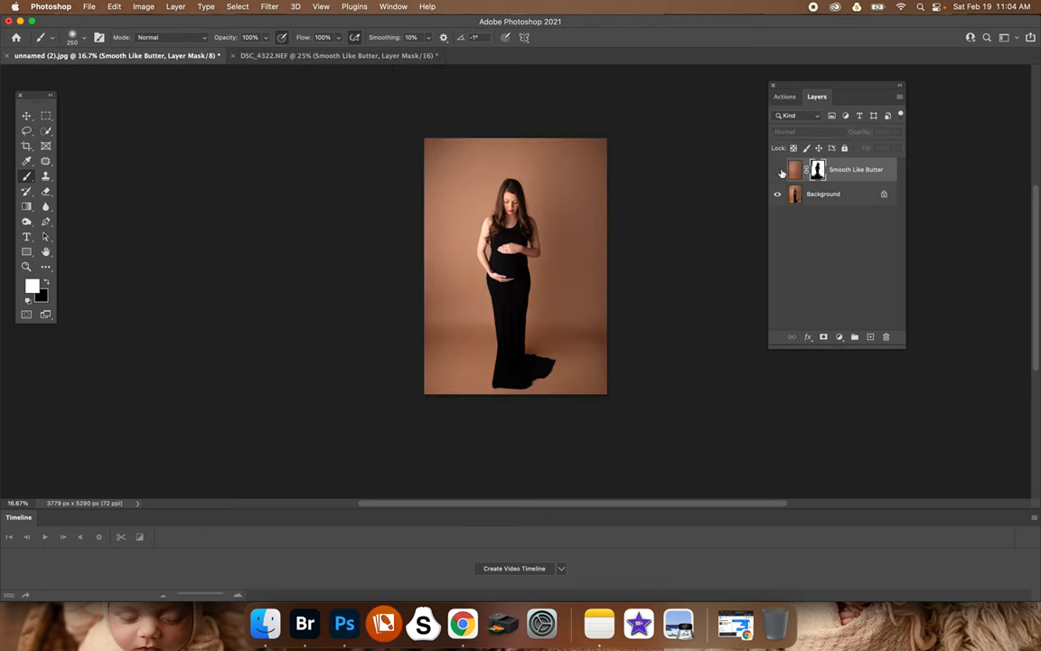
left_click(777, 170)
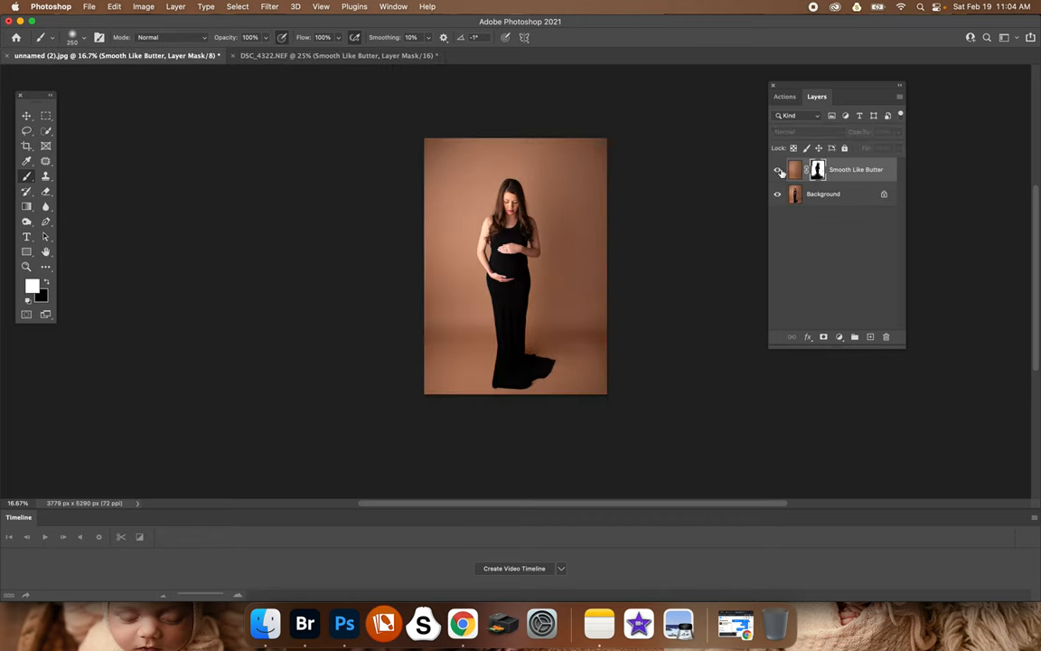
left_click(776, 169)
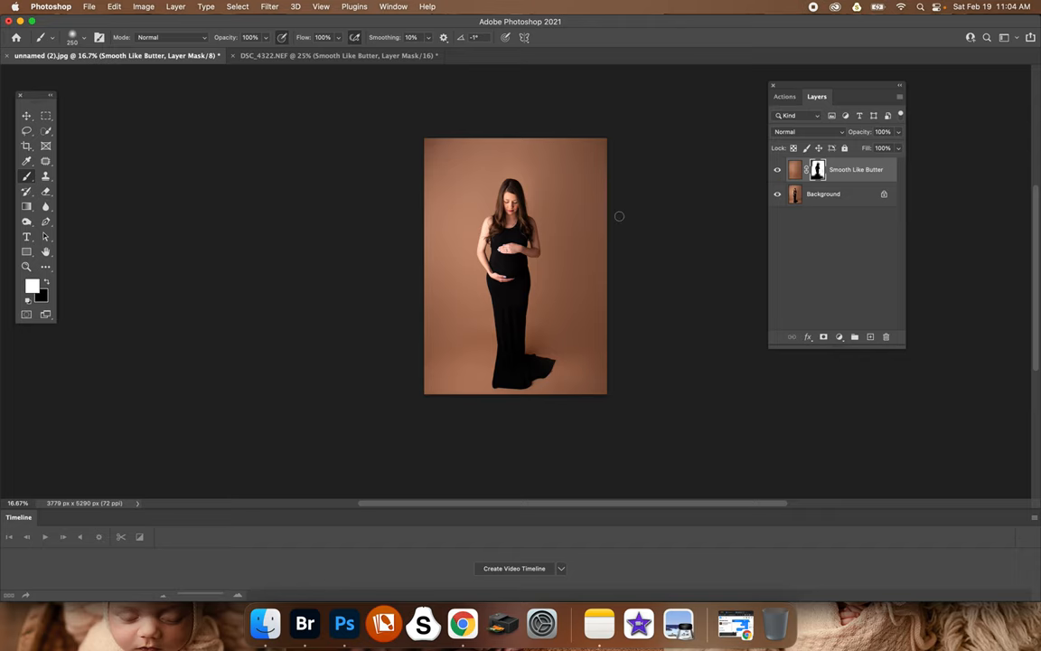